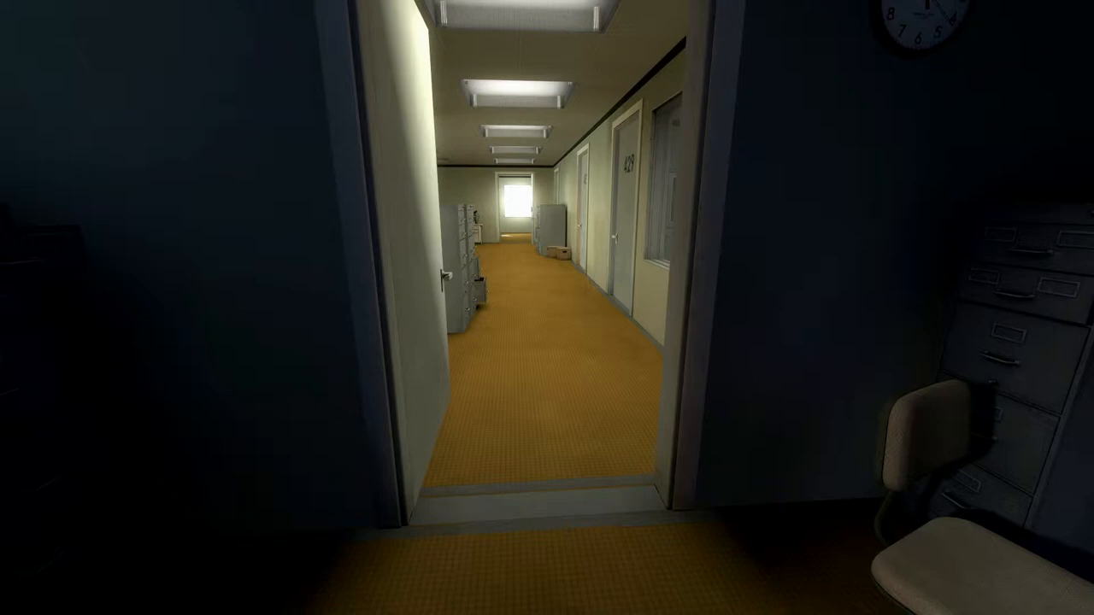
{"action": "mouse_move", "coordinate": [547, 308]}
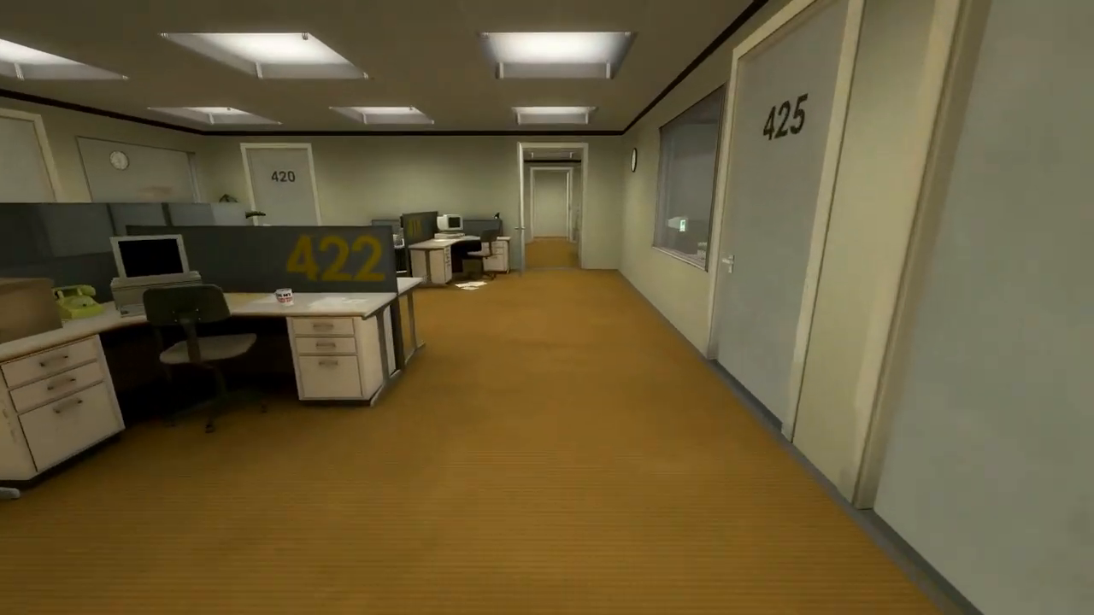
{"action": "mouse_move", "coordinate": [547, 308]}
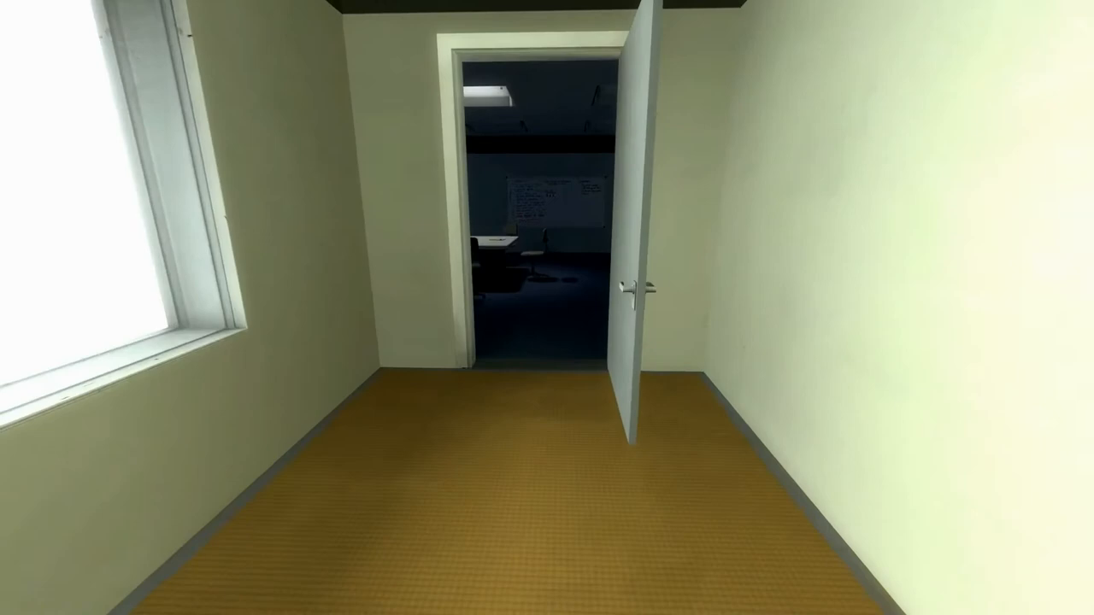
{"action": "mouse_move", "coordinate": [547, 308]}
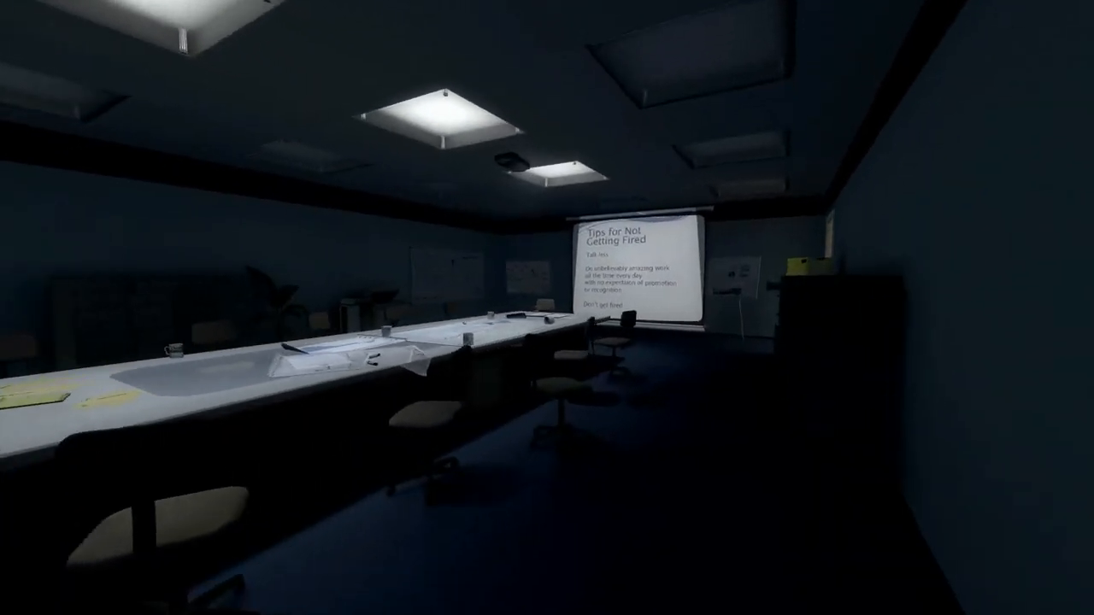
{"action": "mouse_move", "coordinate": [547, 308]}
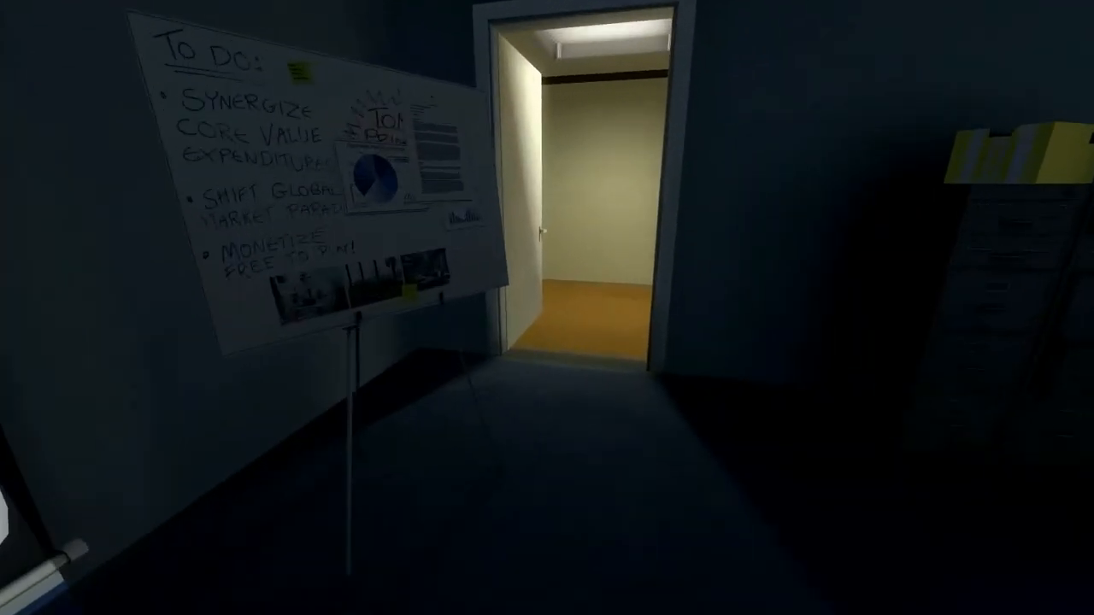